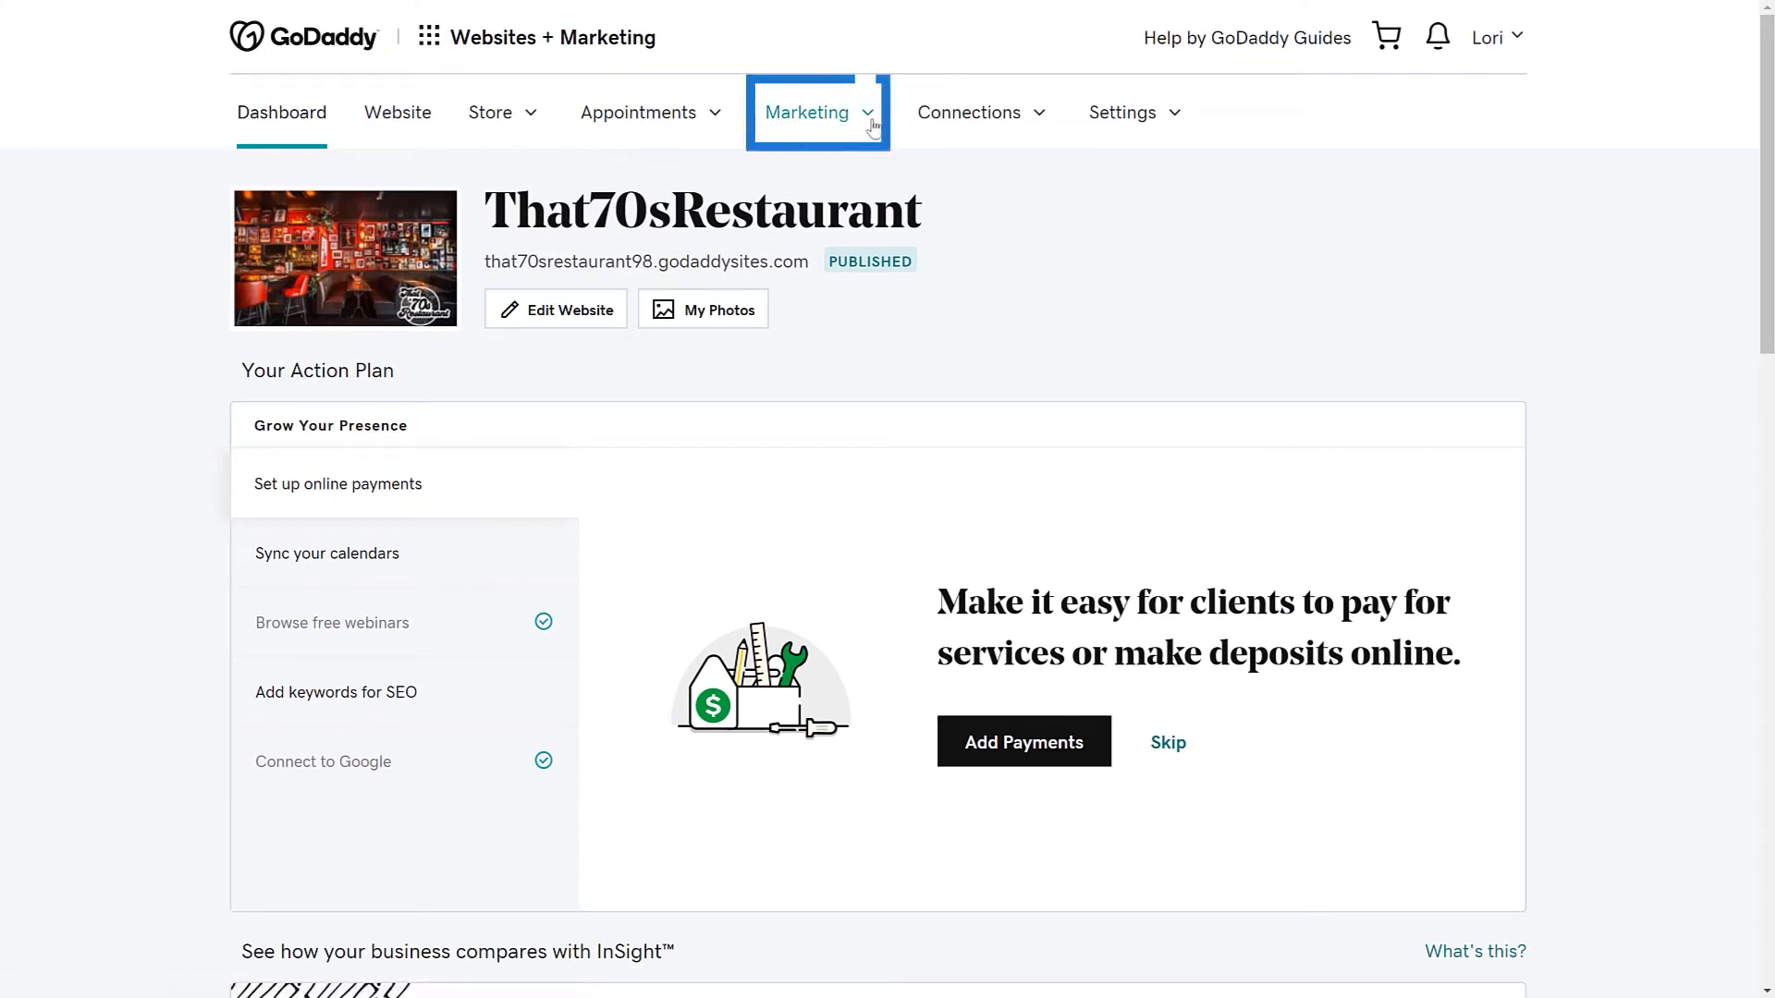
# Go to the That70sRestaurant store's Coupons page from the Marketing menu.
pyautogui.click(807, 112)
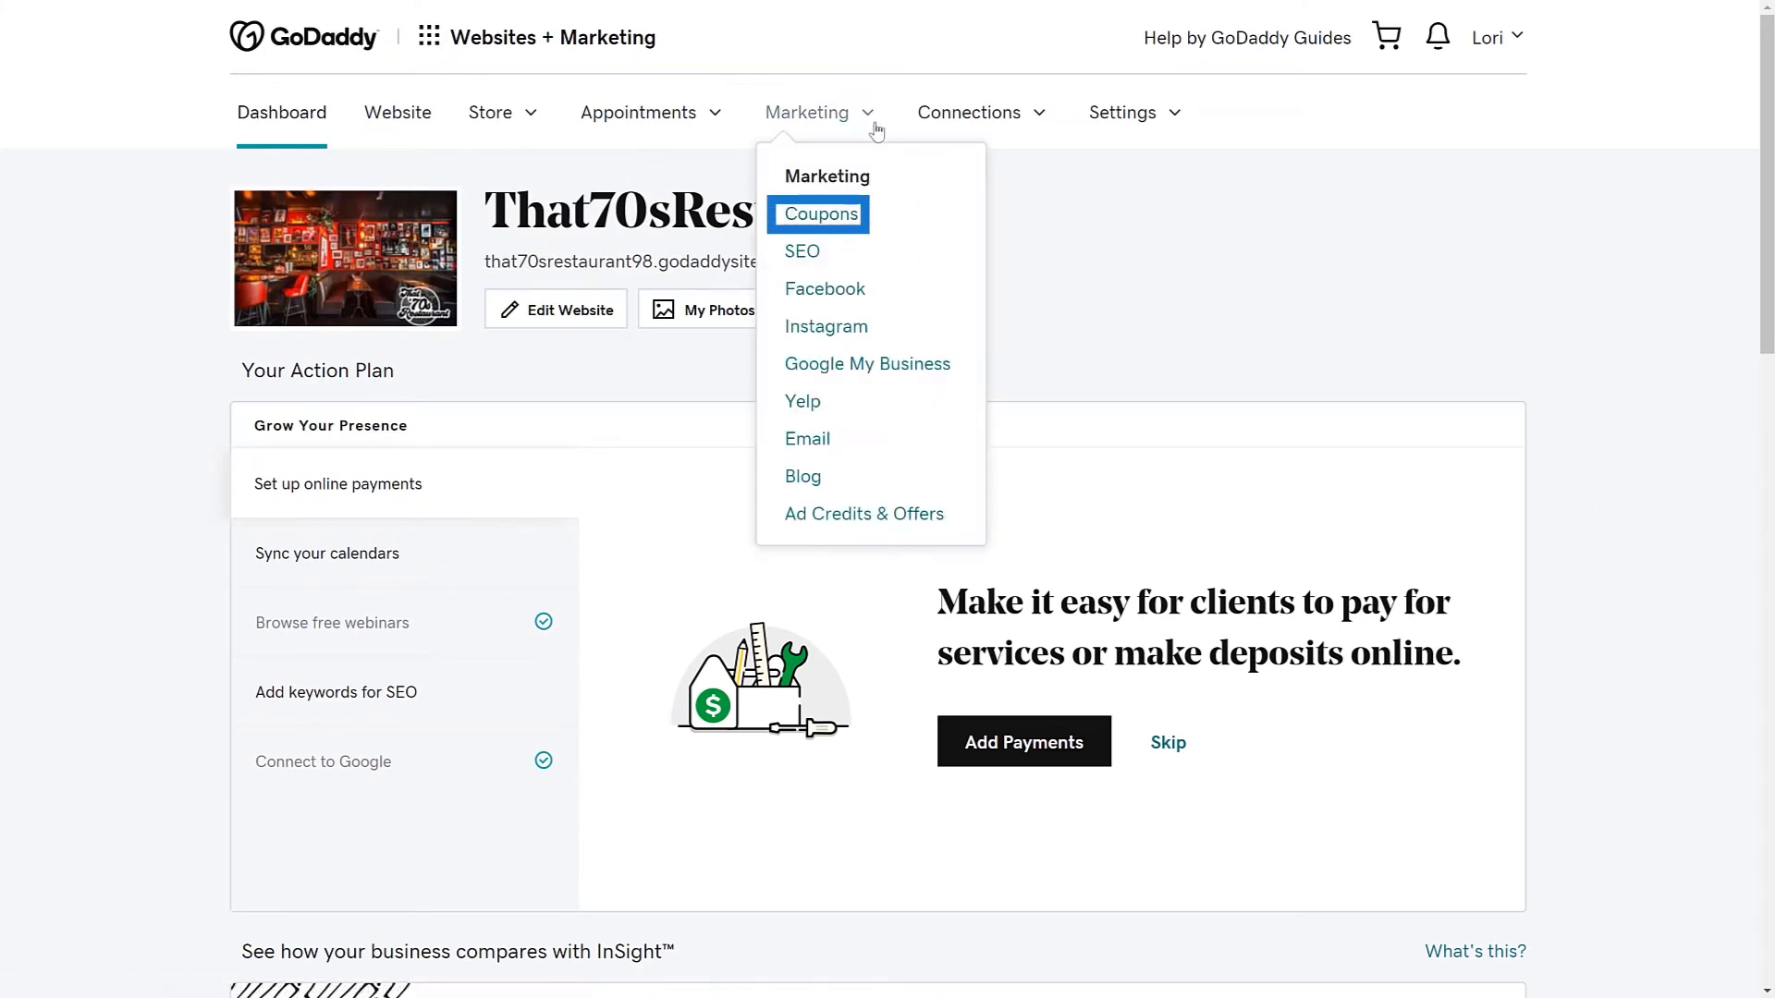
pyautogui.click(818, 213)
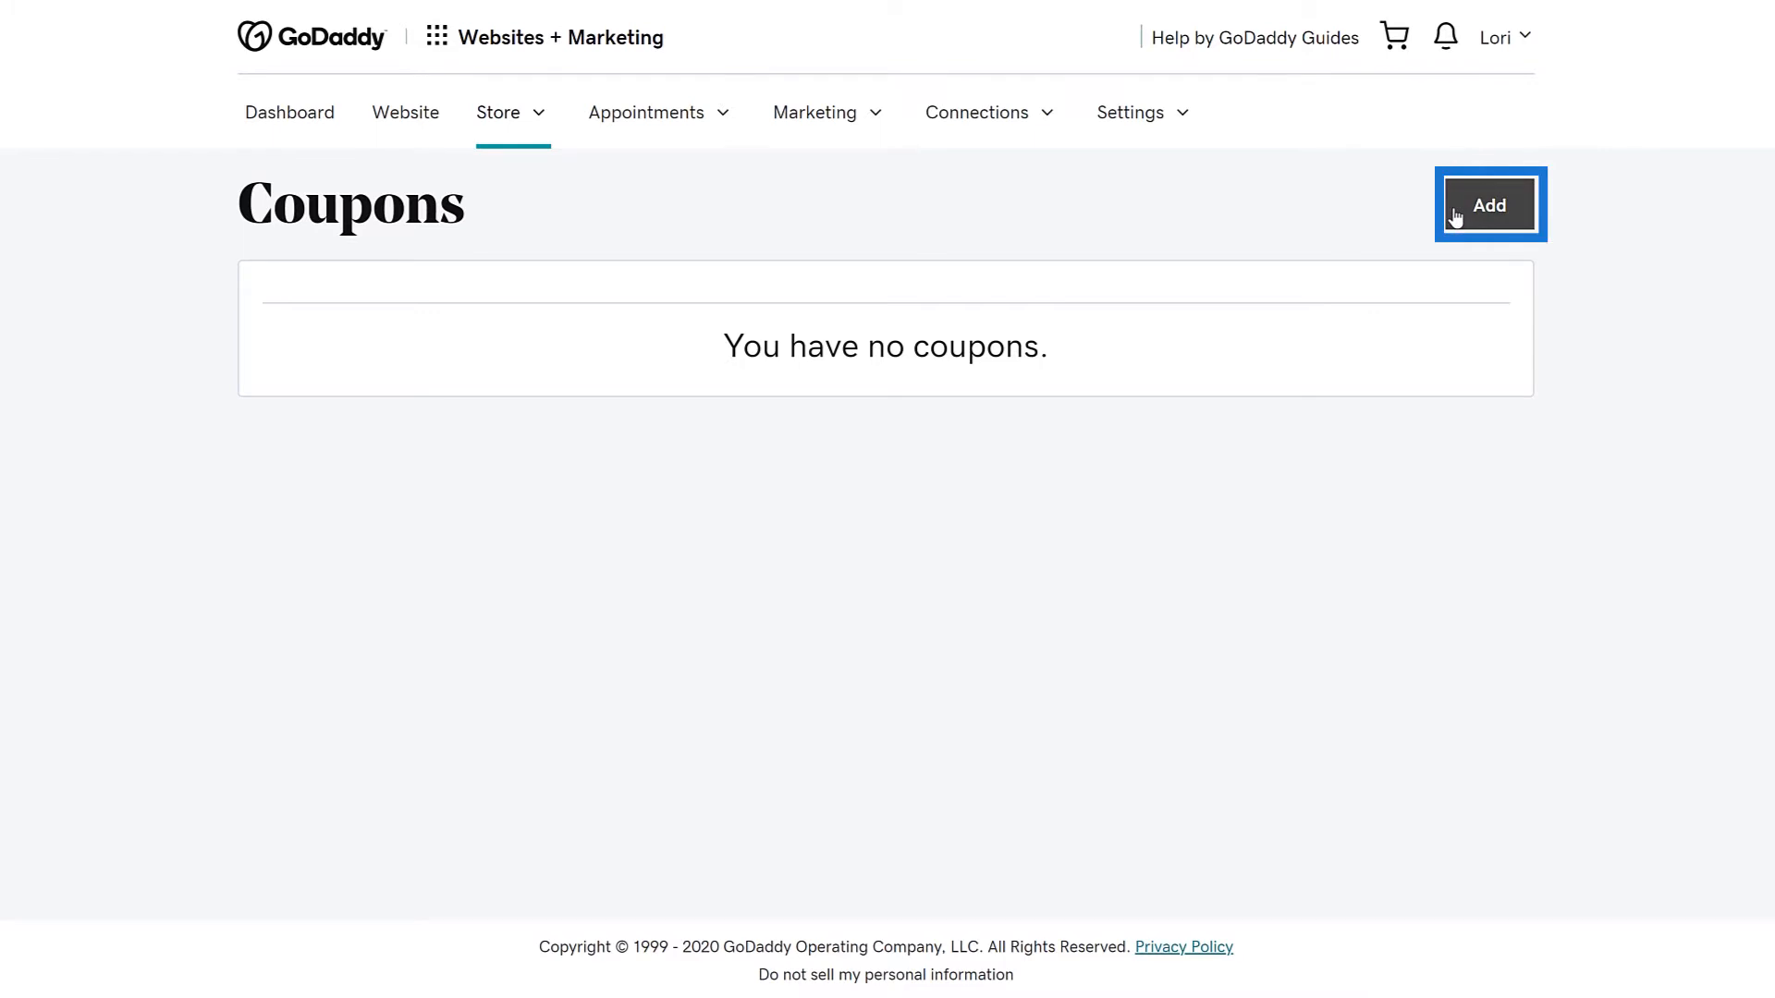
# Add a new coupon to bring up the blank Create Coupon form.
pyautogui.click(1488, 205)
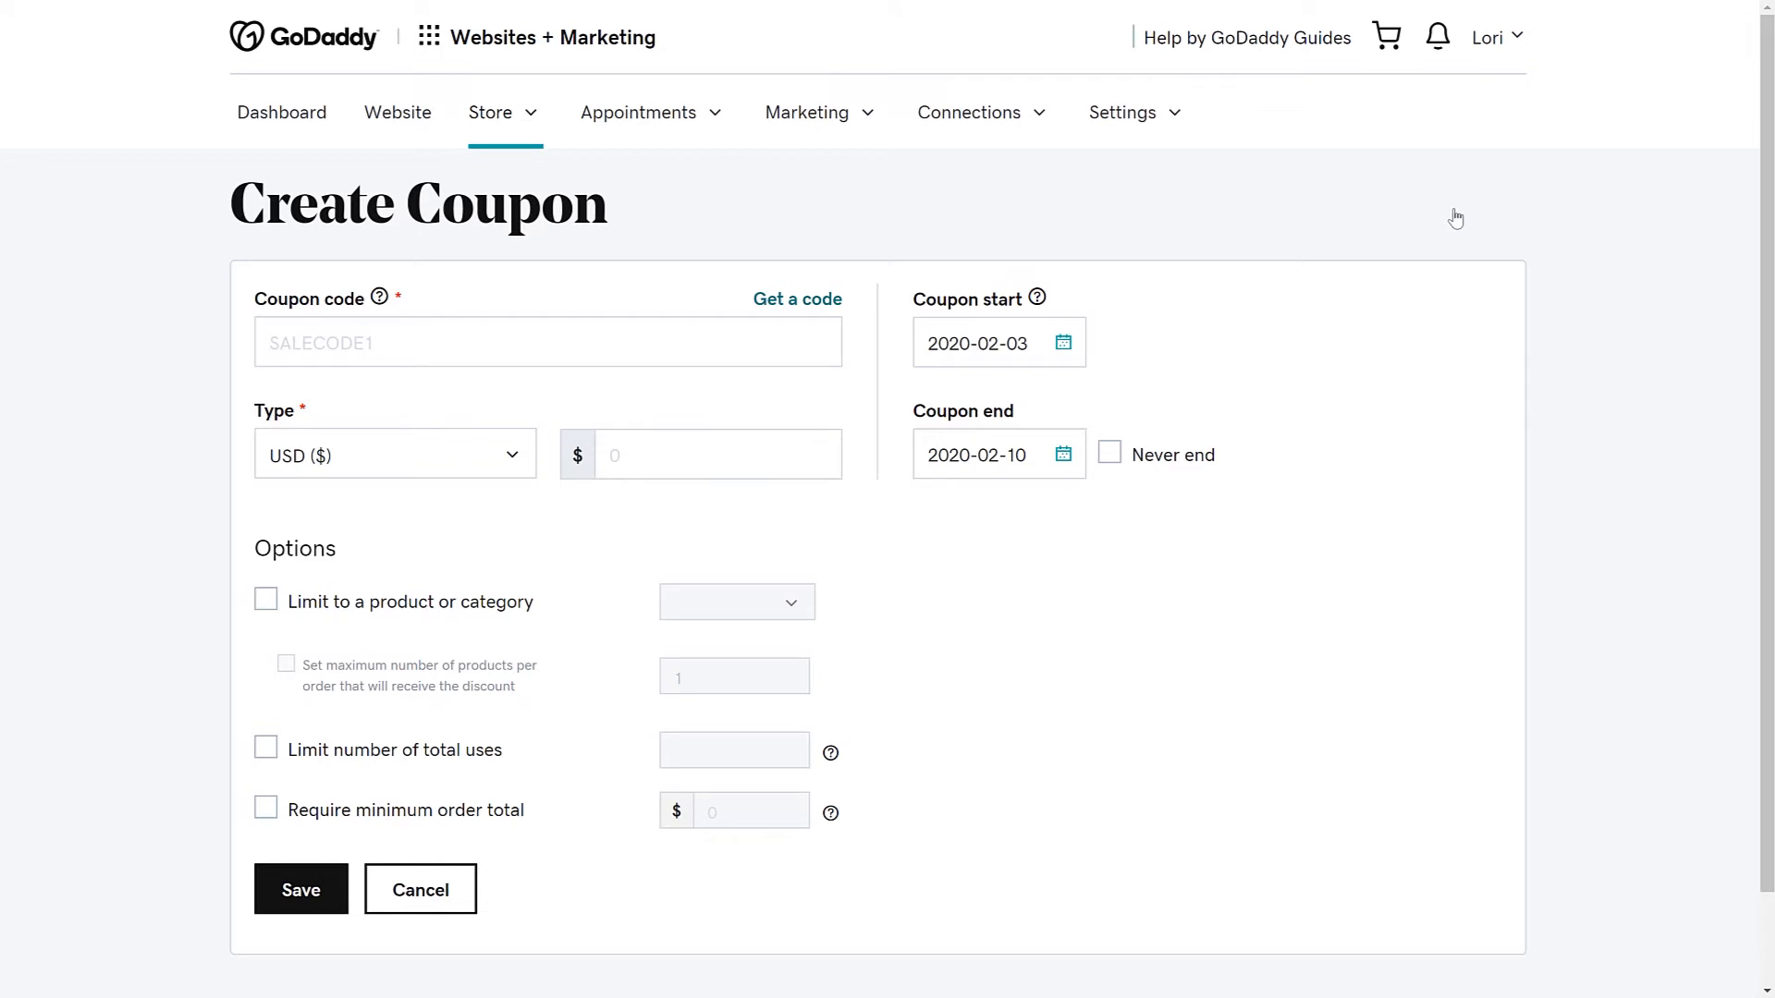
pyautogui.click(546, 342)
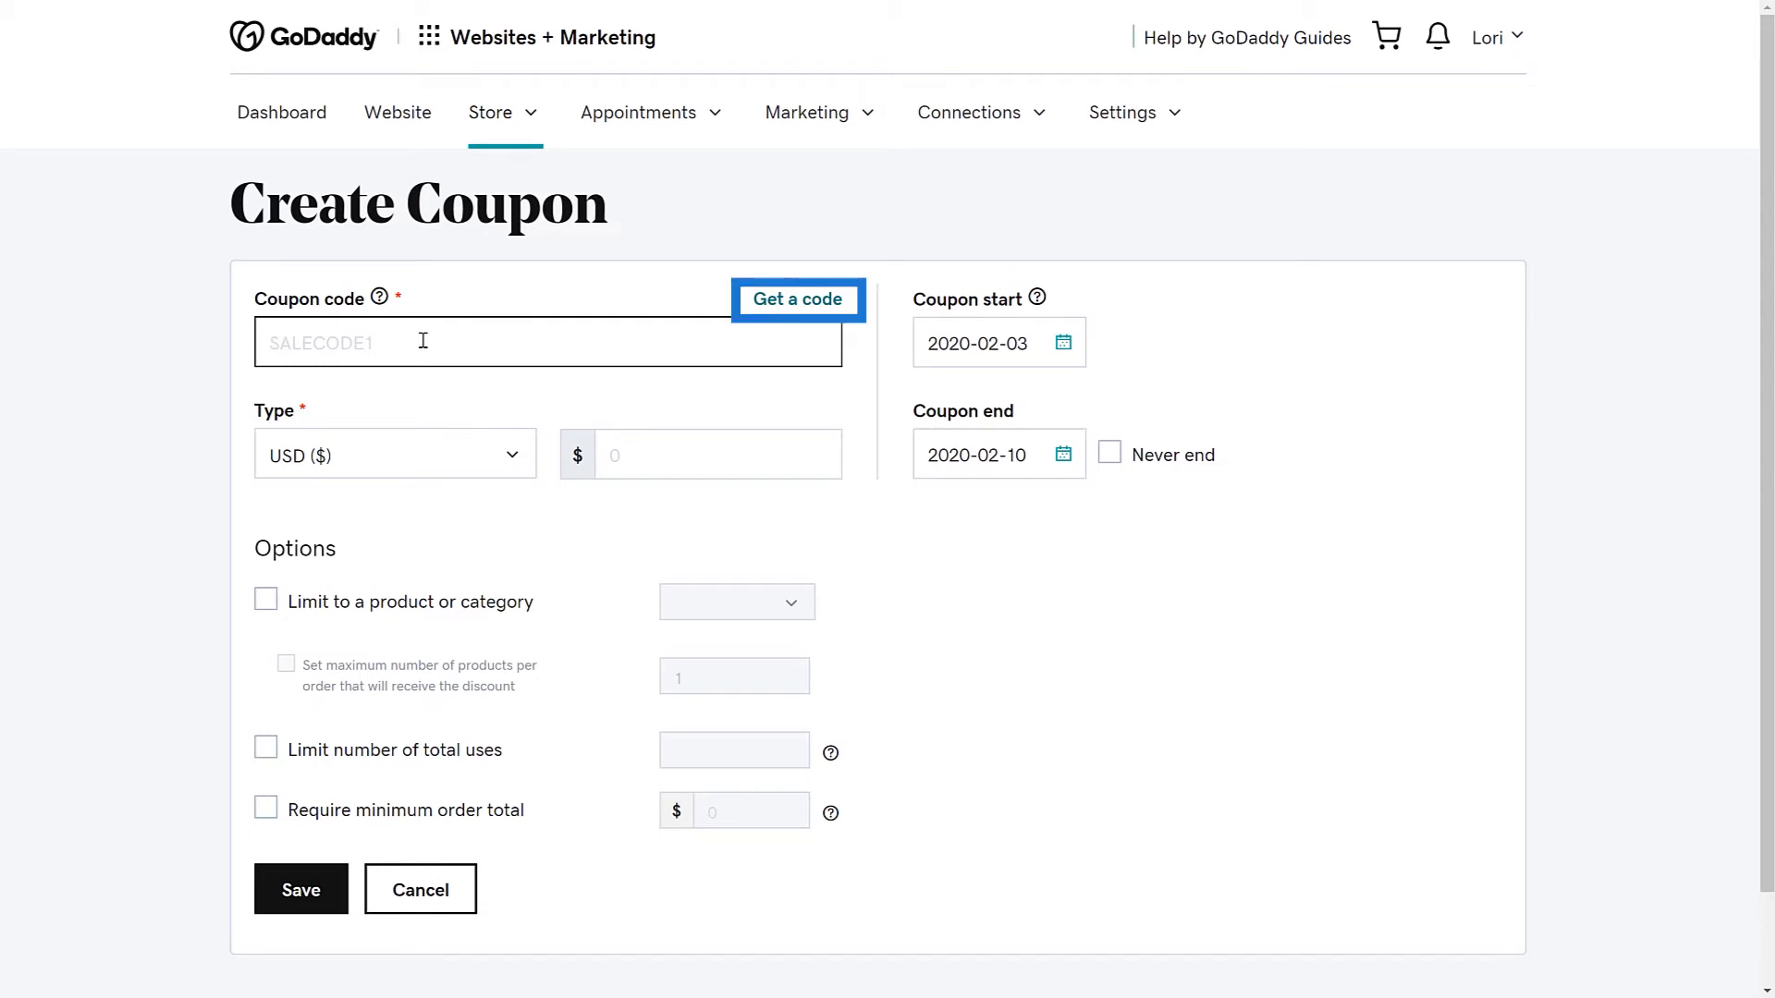
# Set the coupon code to 'summerfun', replacing the generated code.
pyautogui.click(796, 299)
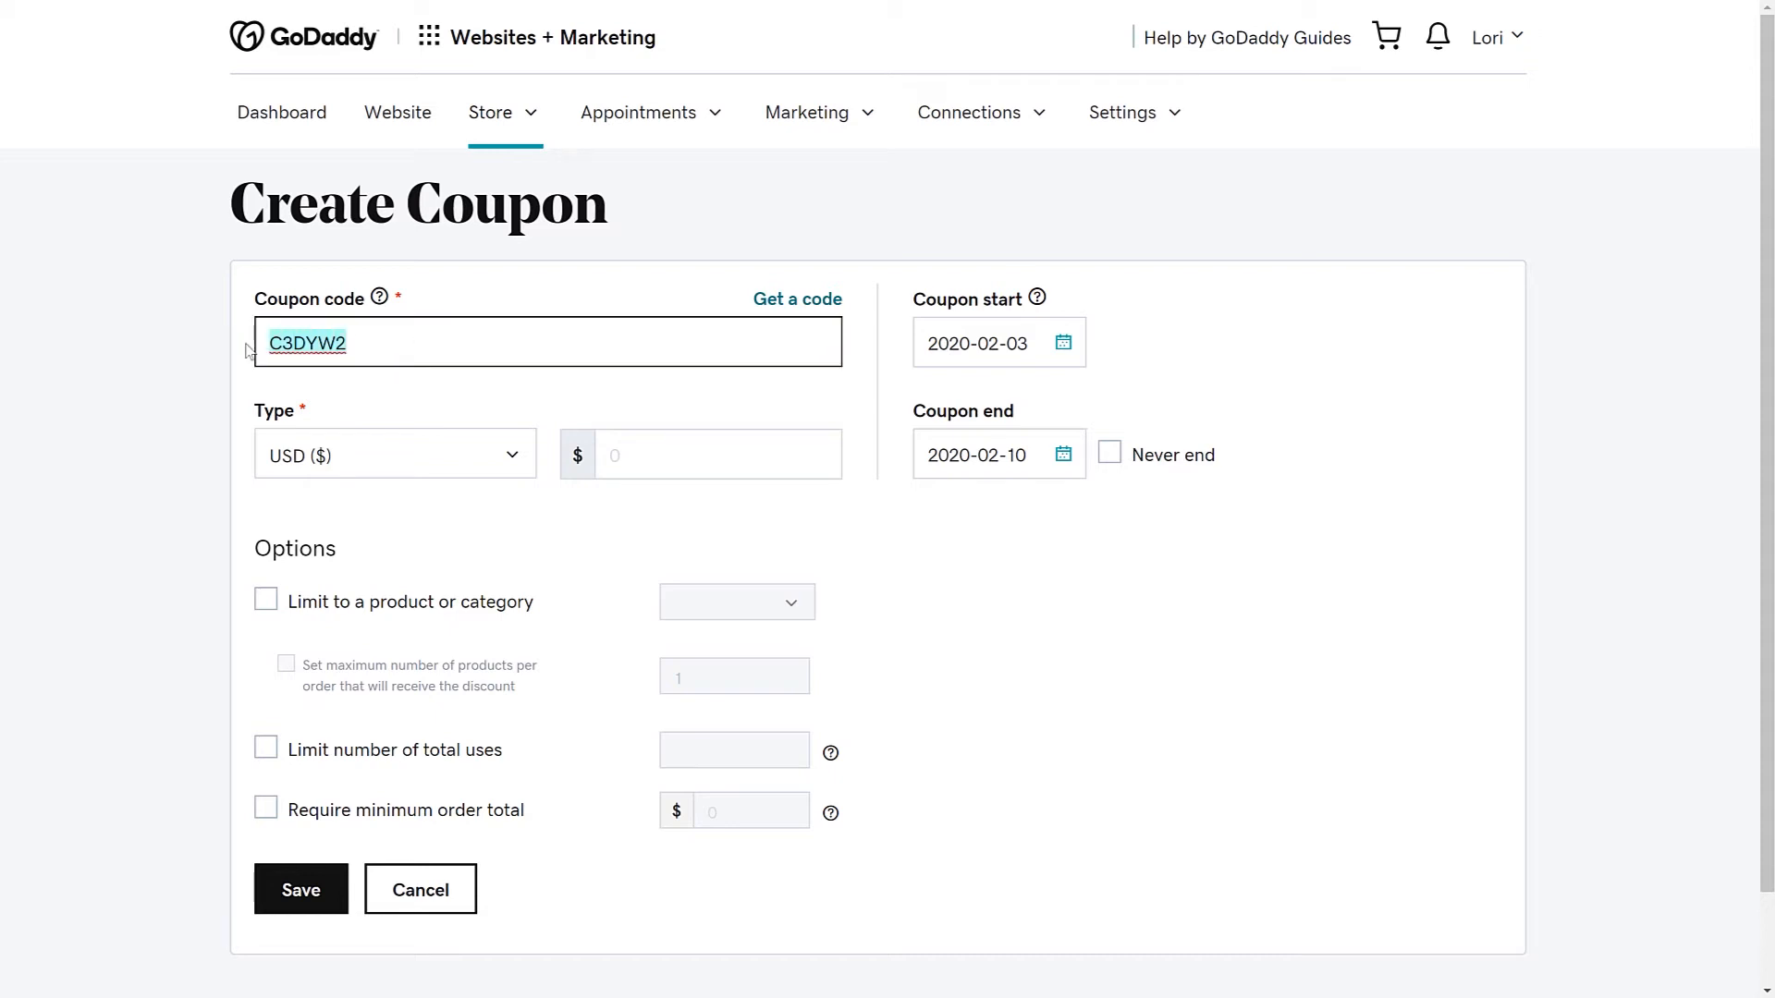
pyautogui.write('summer')
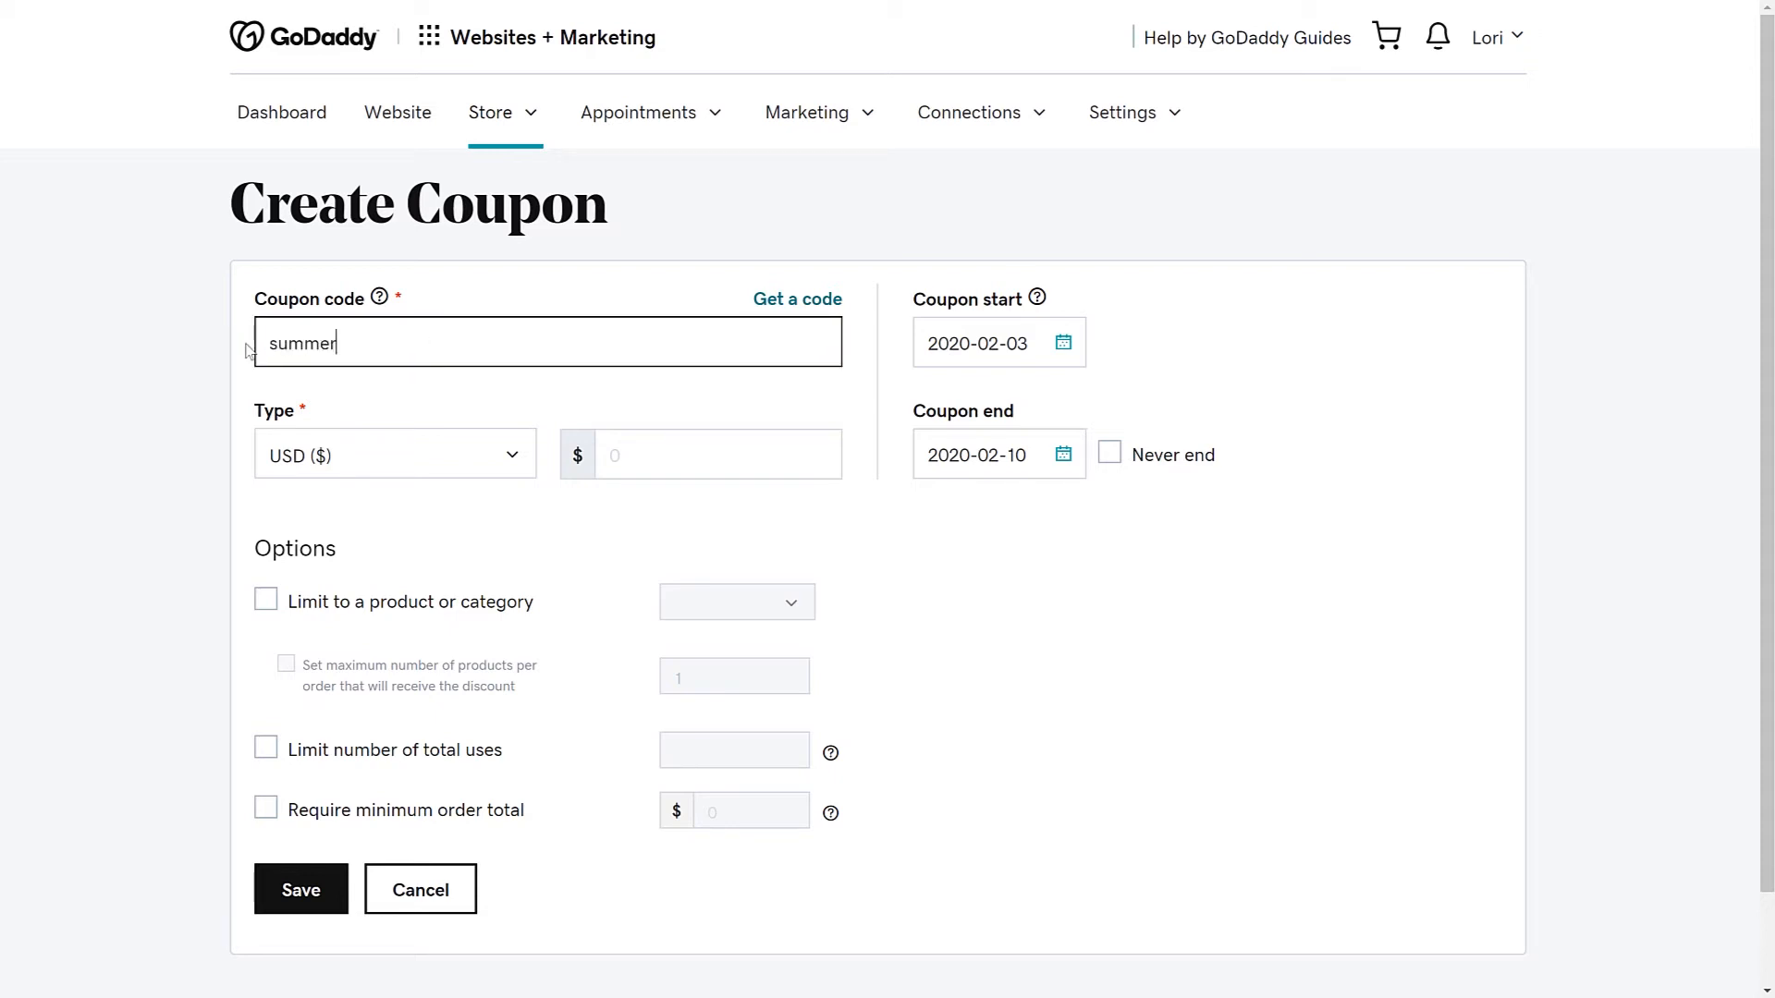
pyautogui.write('fun')
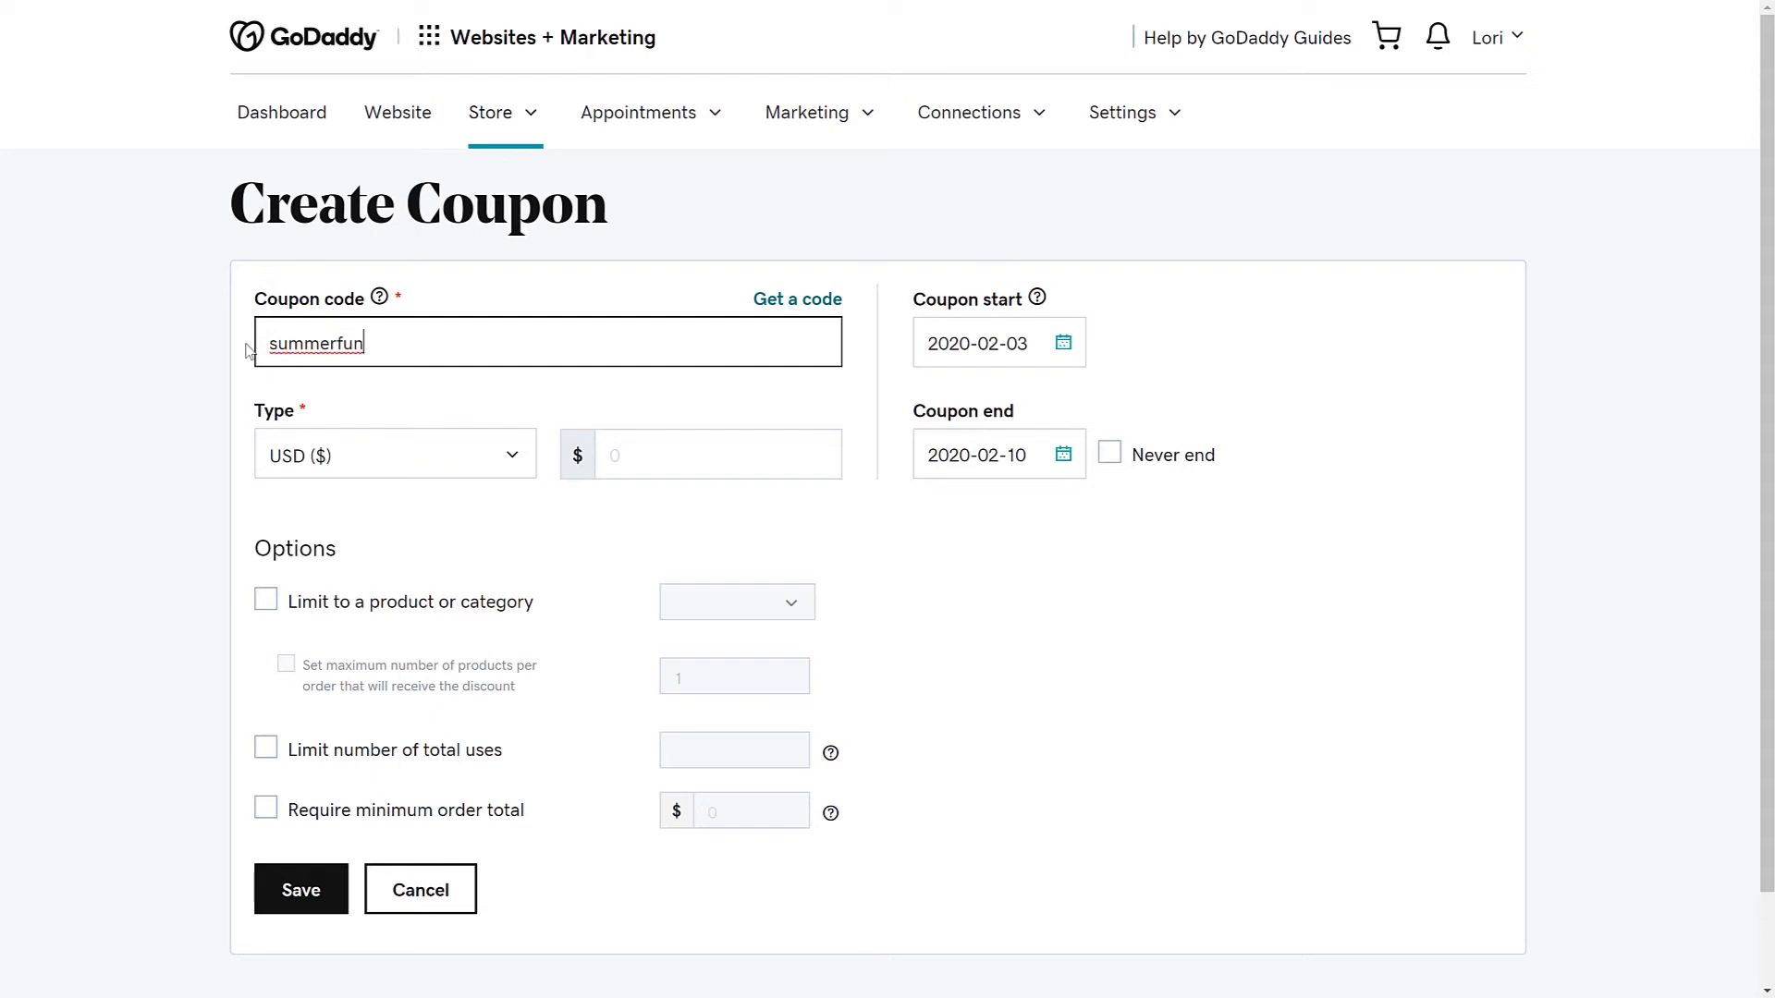
pyautogui.click(393, 454)
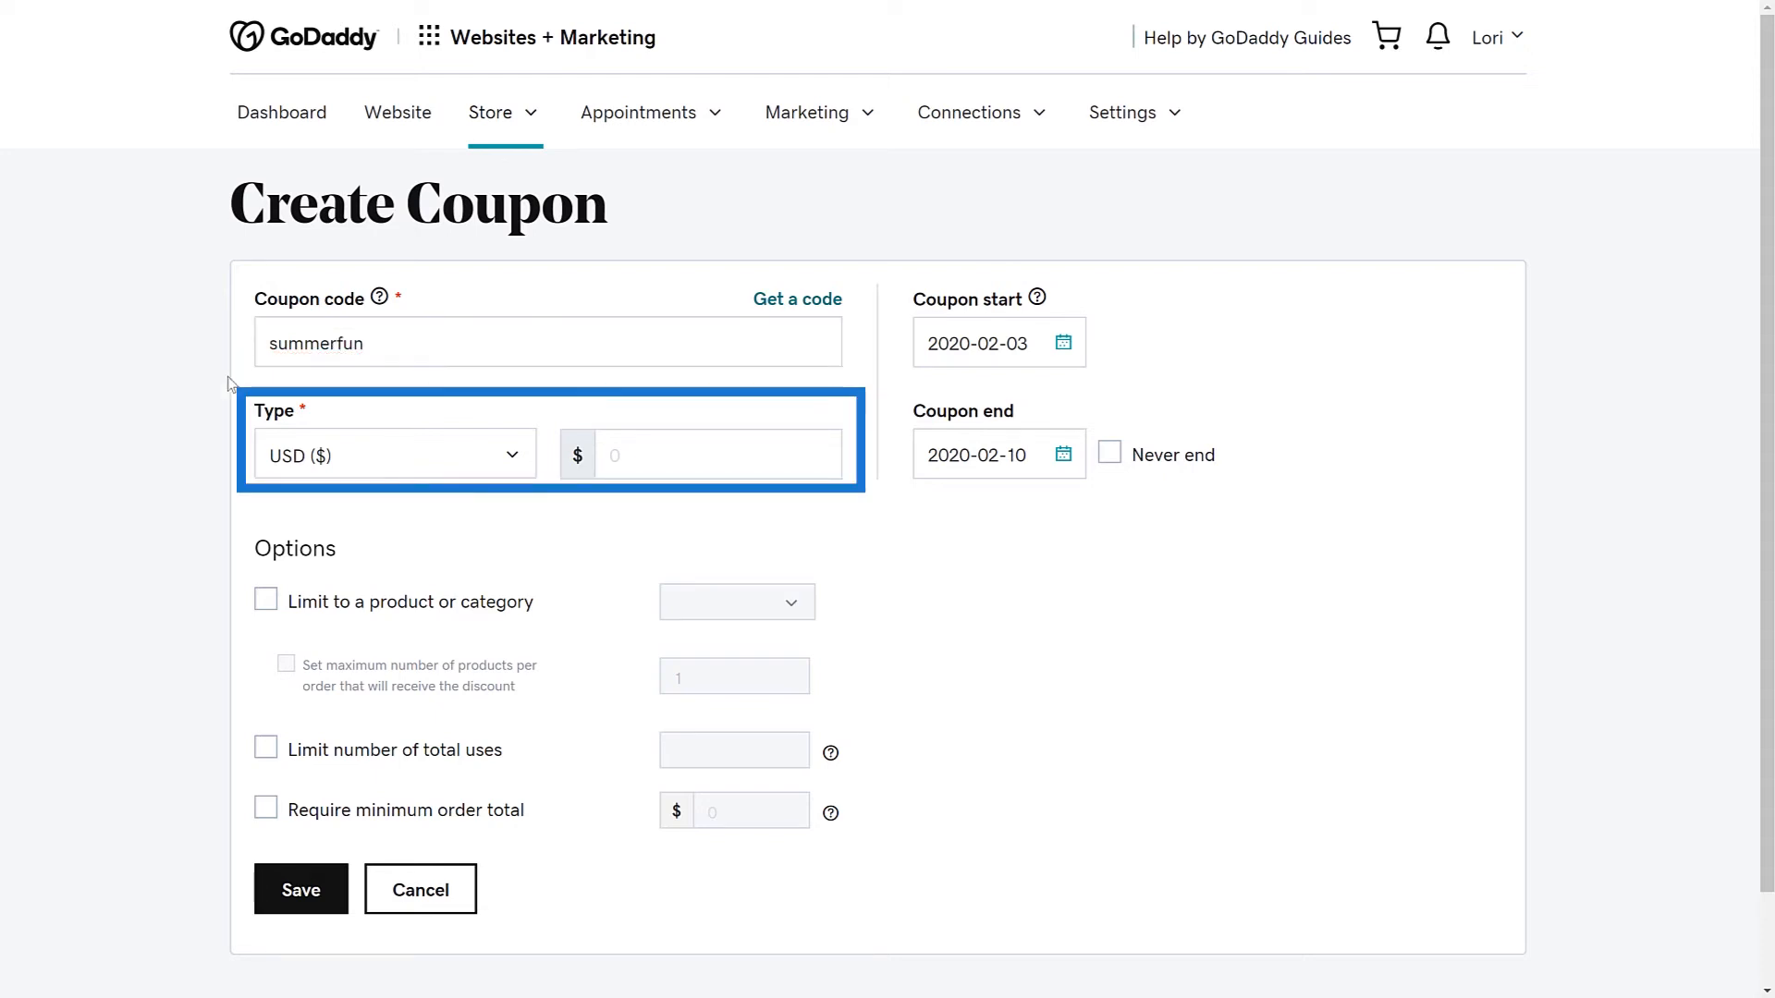
# Set the discount type to Percent (%) with an amount of 20.
pyautogui.click(393, 454)
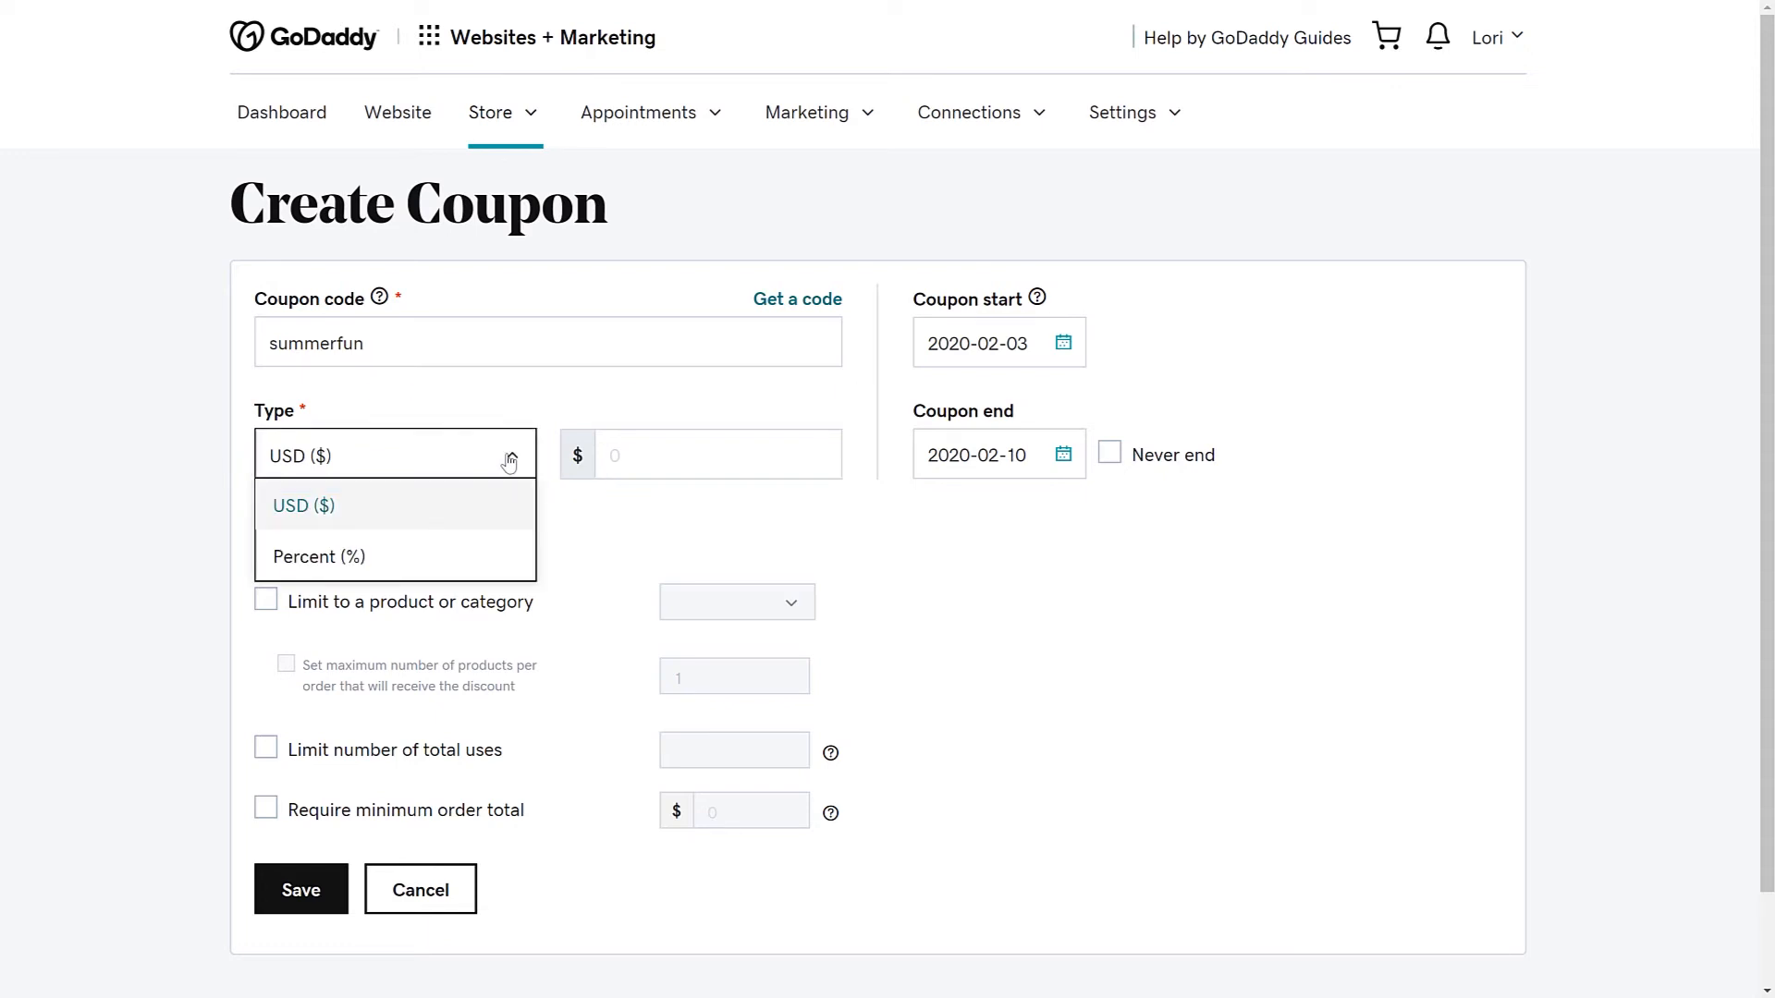
pyautogui.click(318, 555)
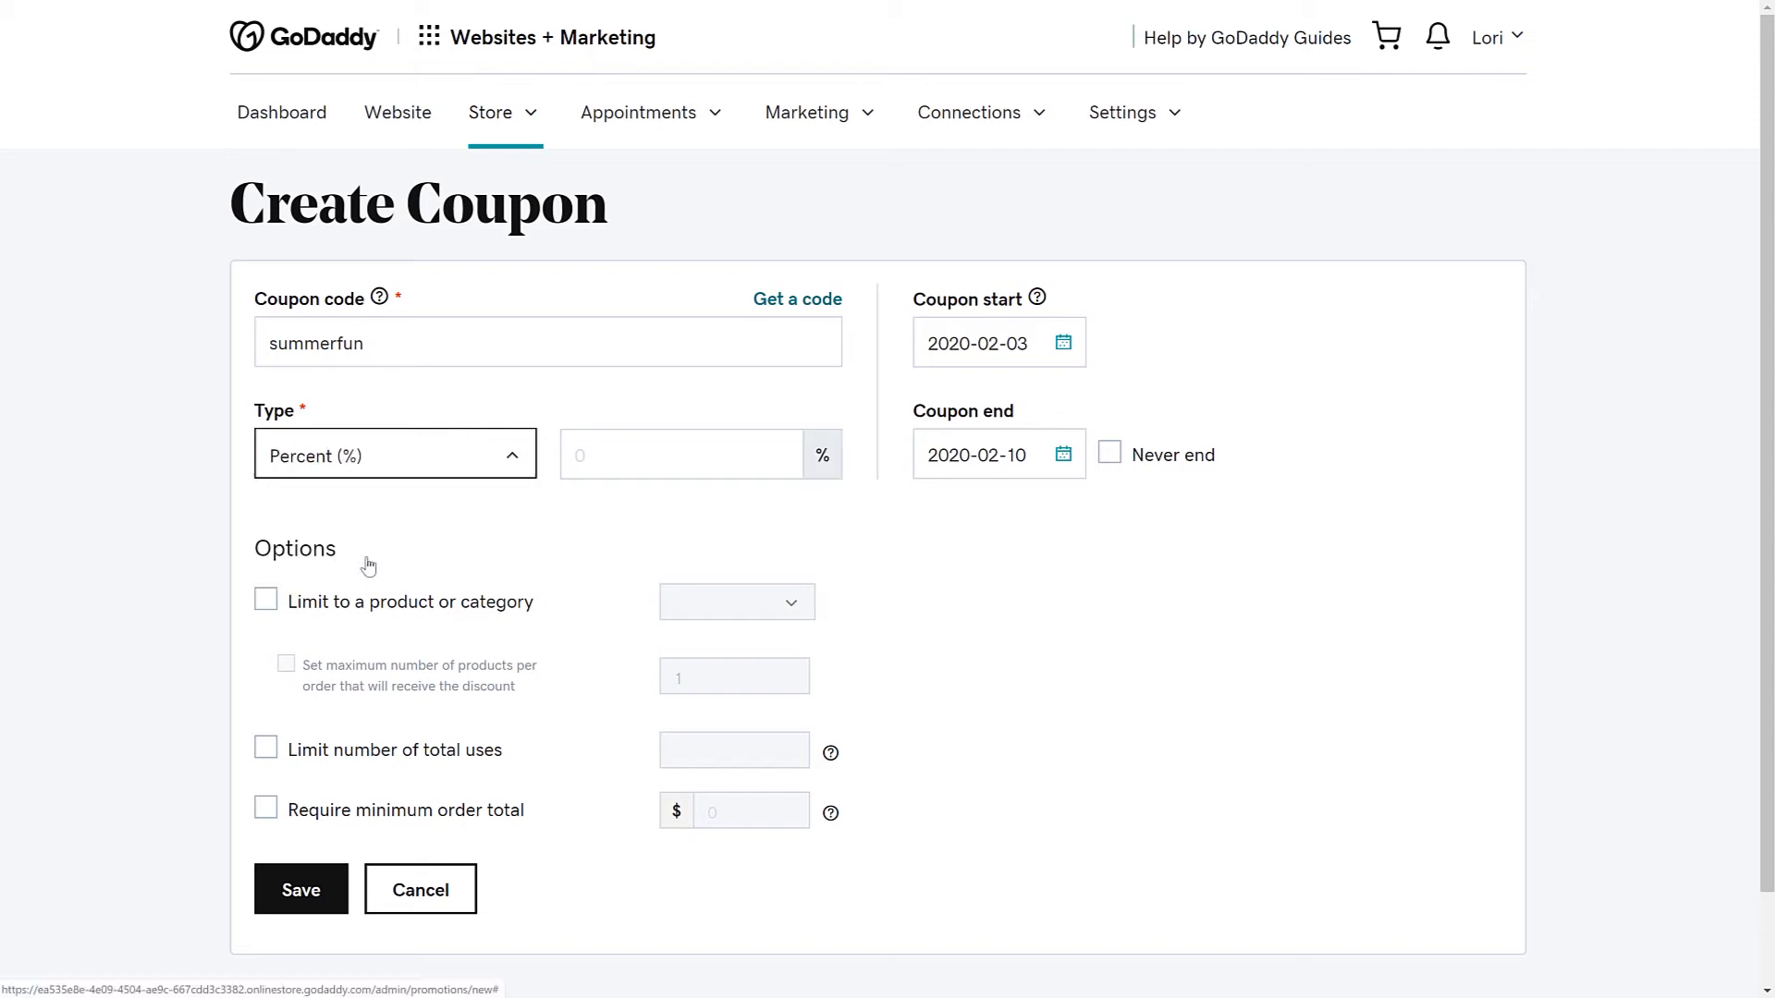
pyautogui.write('20')
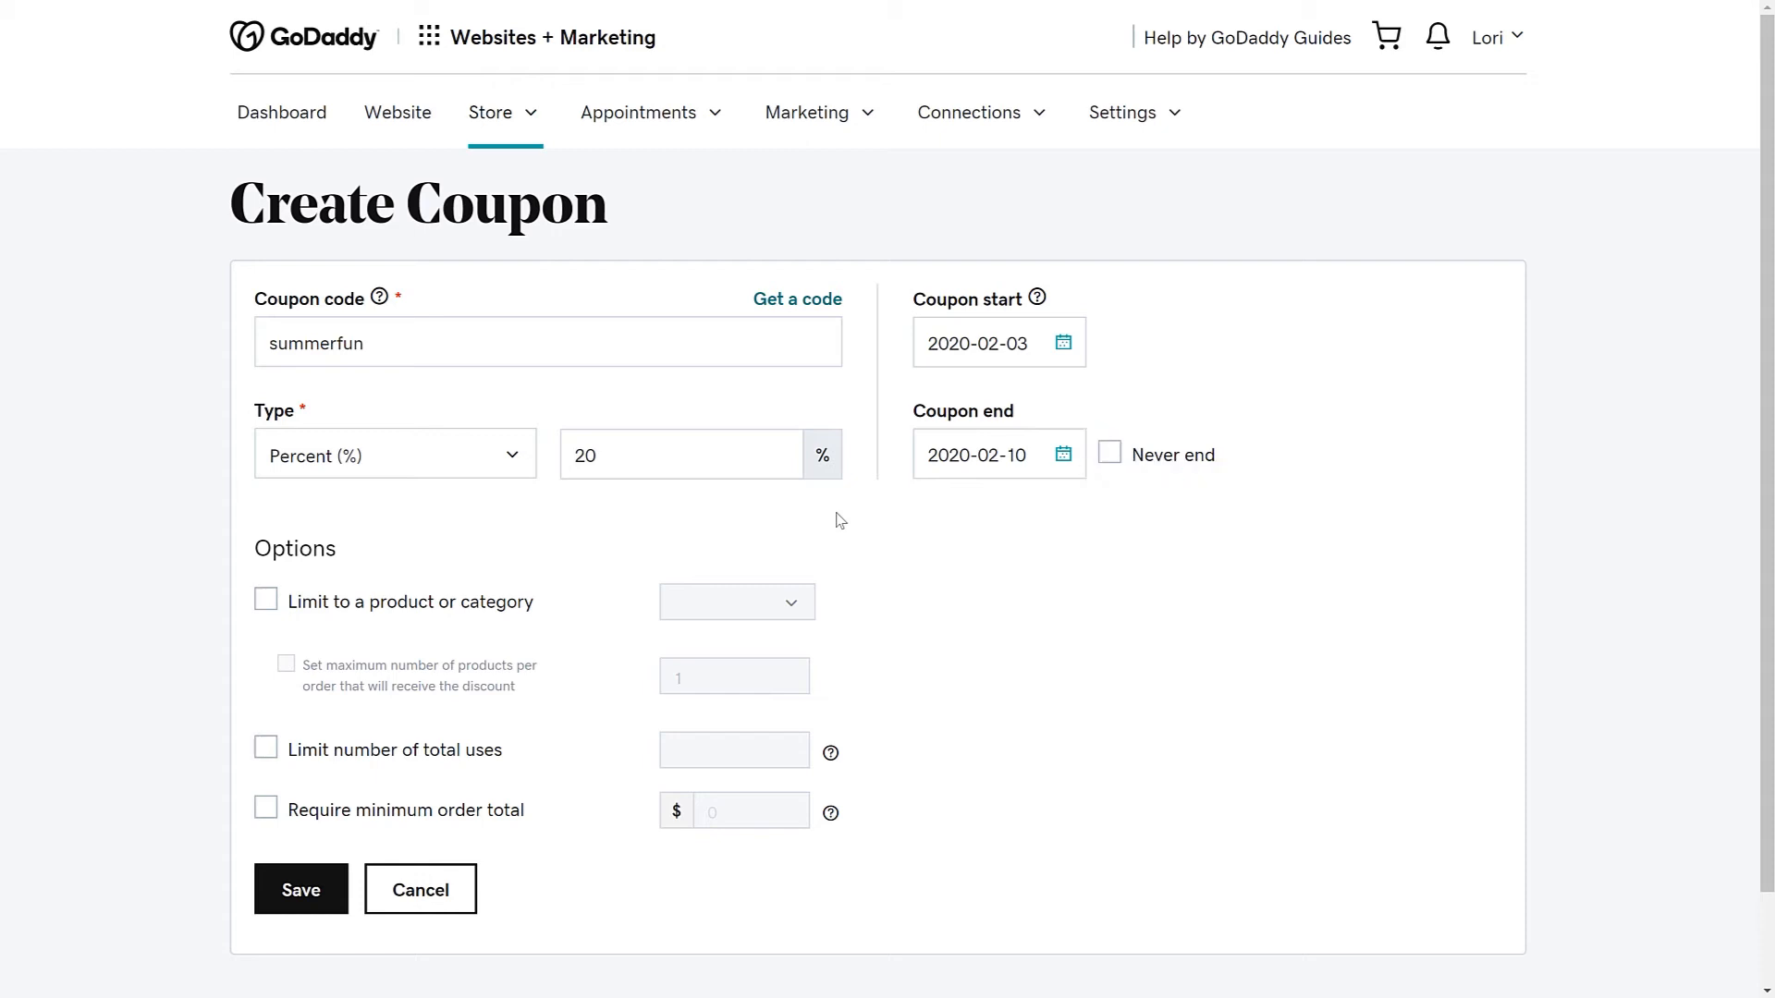
pyautogui.moveTo(982, 417)
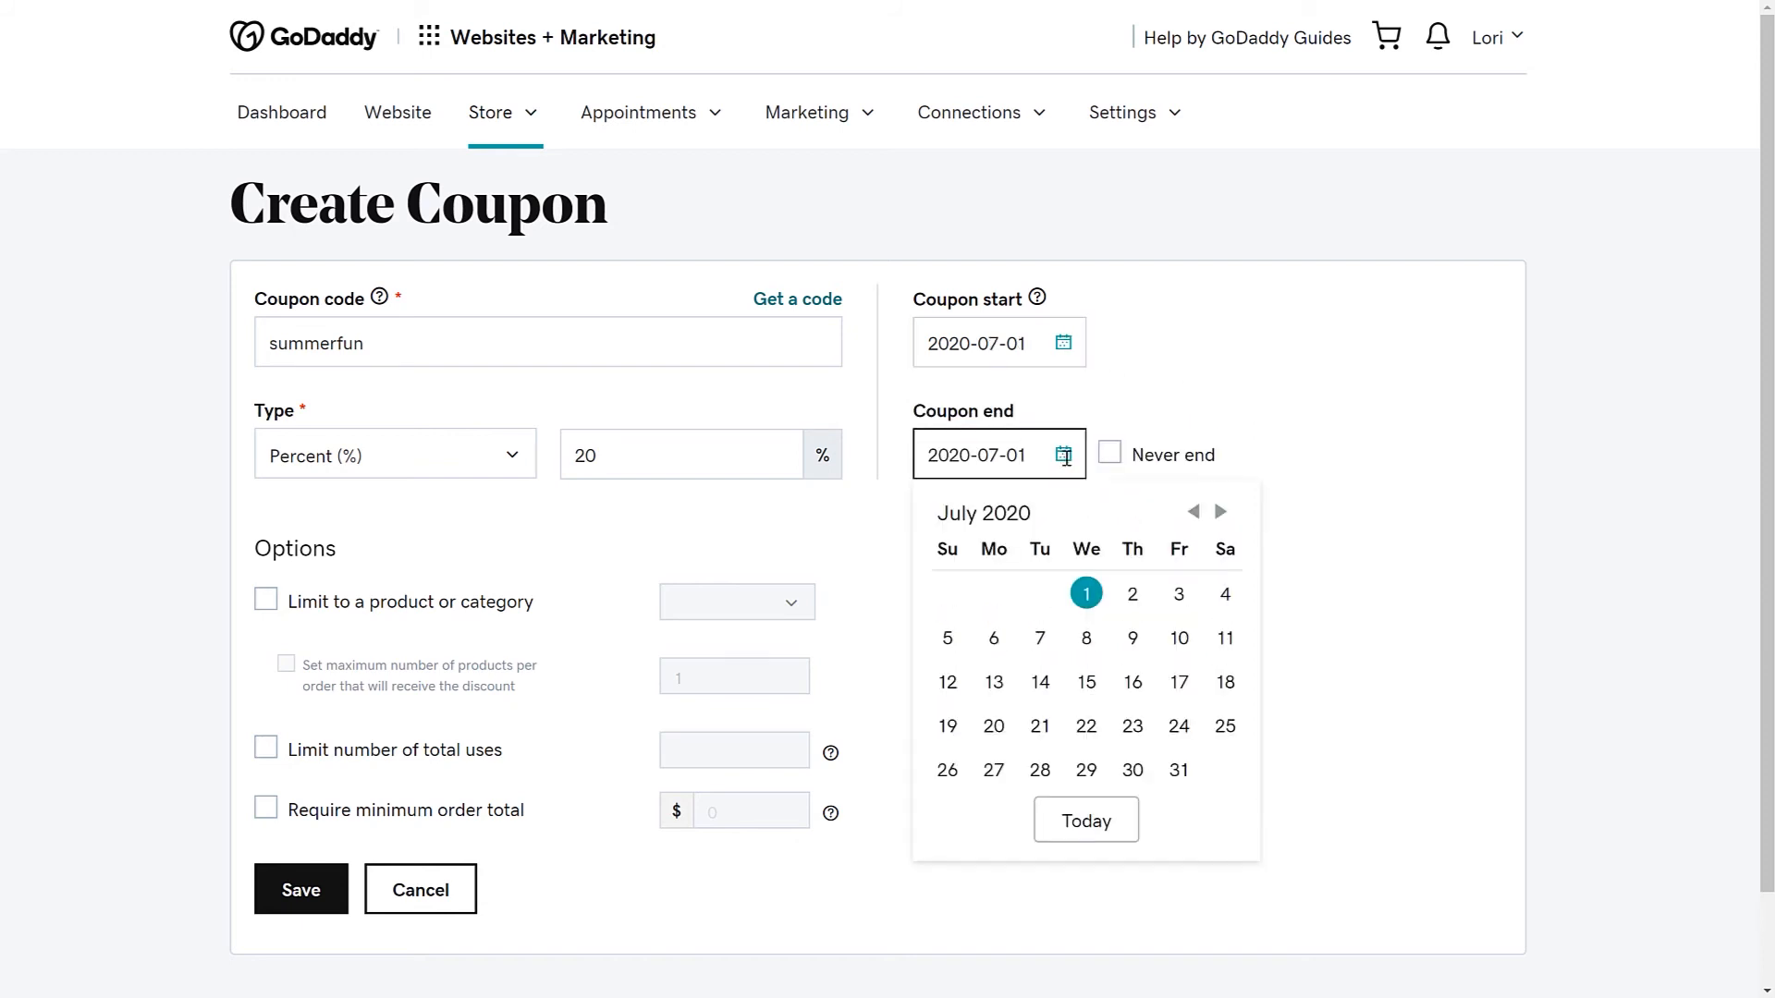
# Set the coupon end date to July 15, 2020.
pyautogui.click(1086, 681)
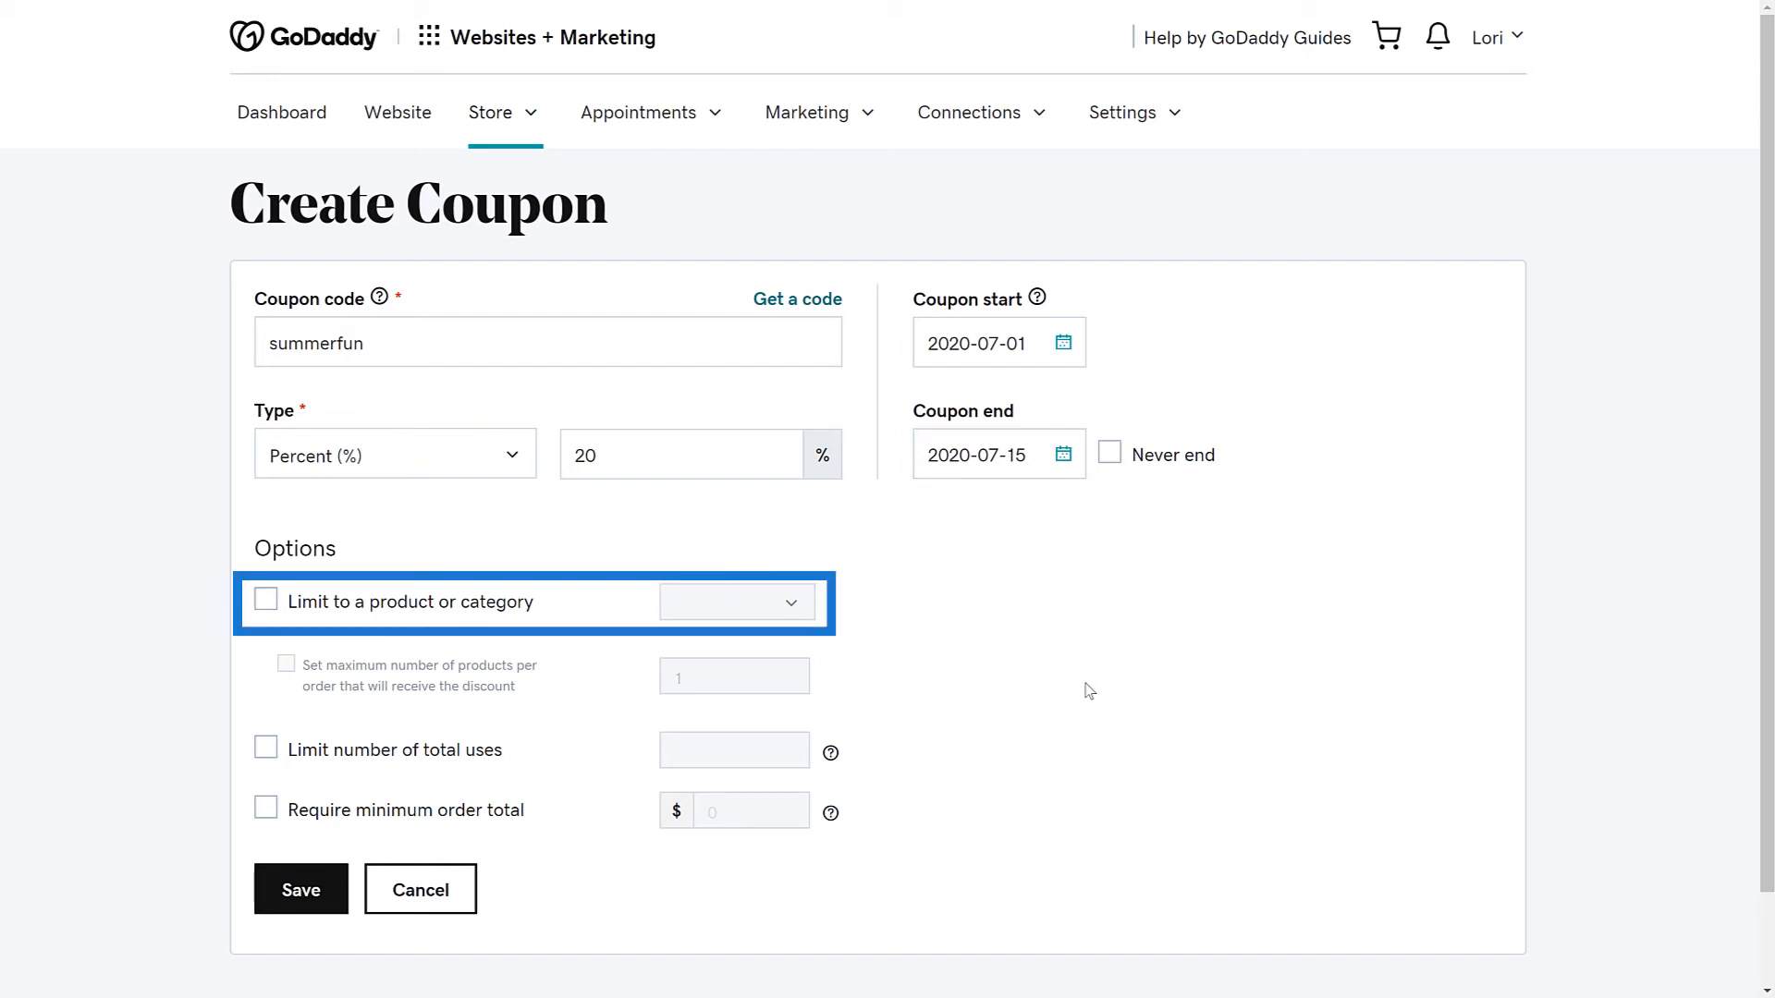
pyautogui.click(265, 601)
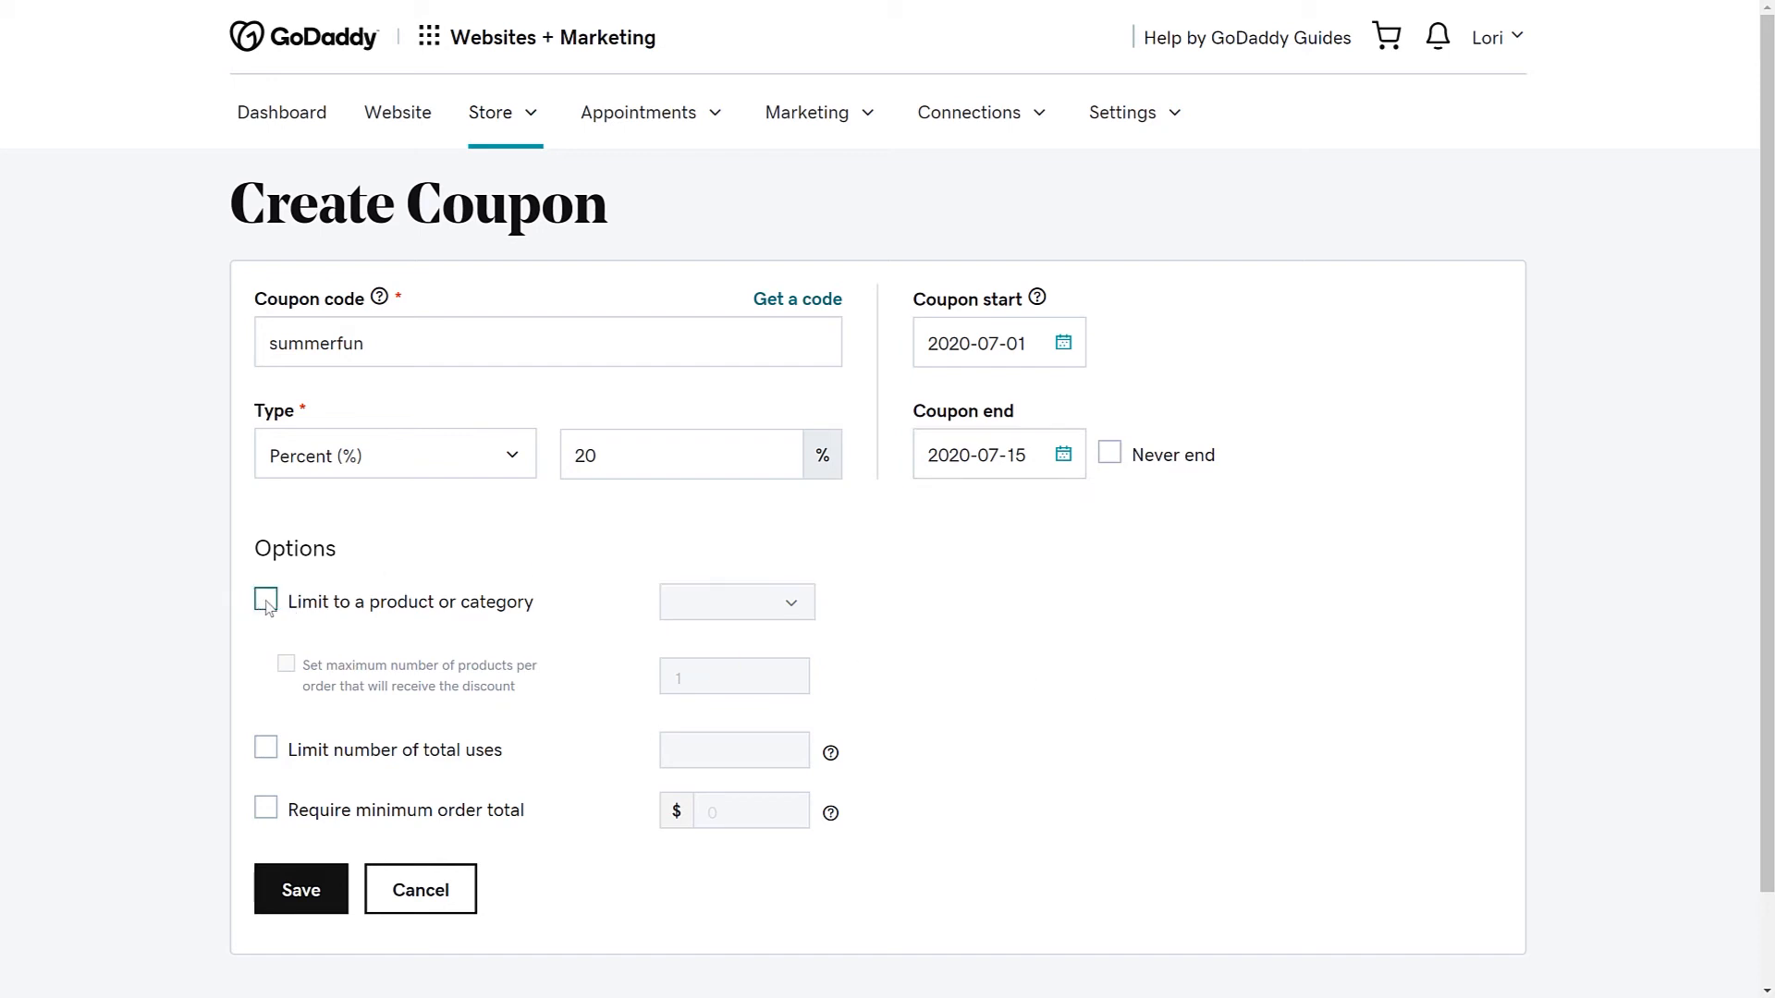
pyautogui.click(265, 601)
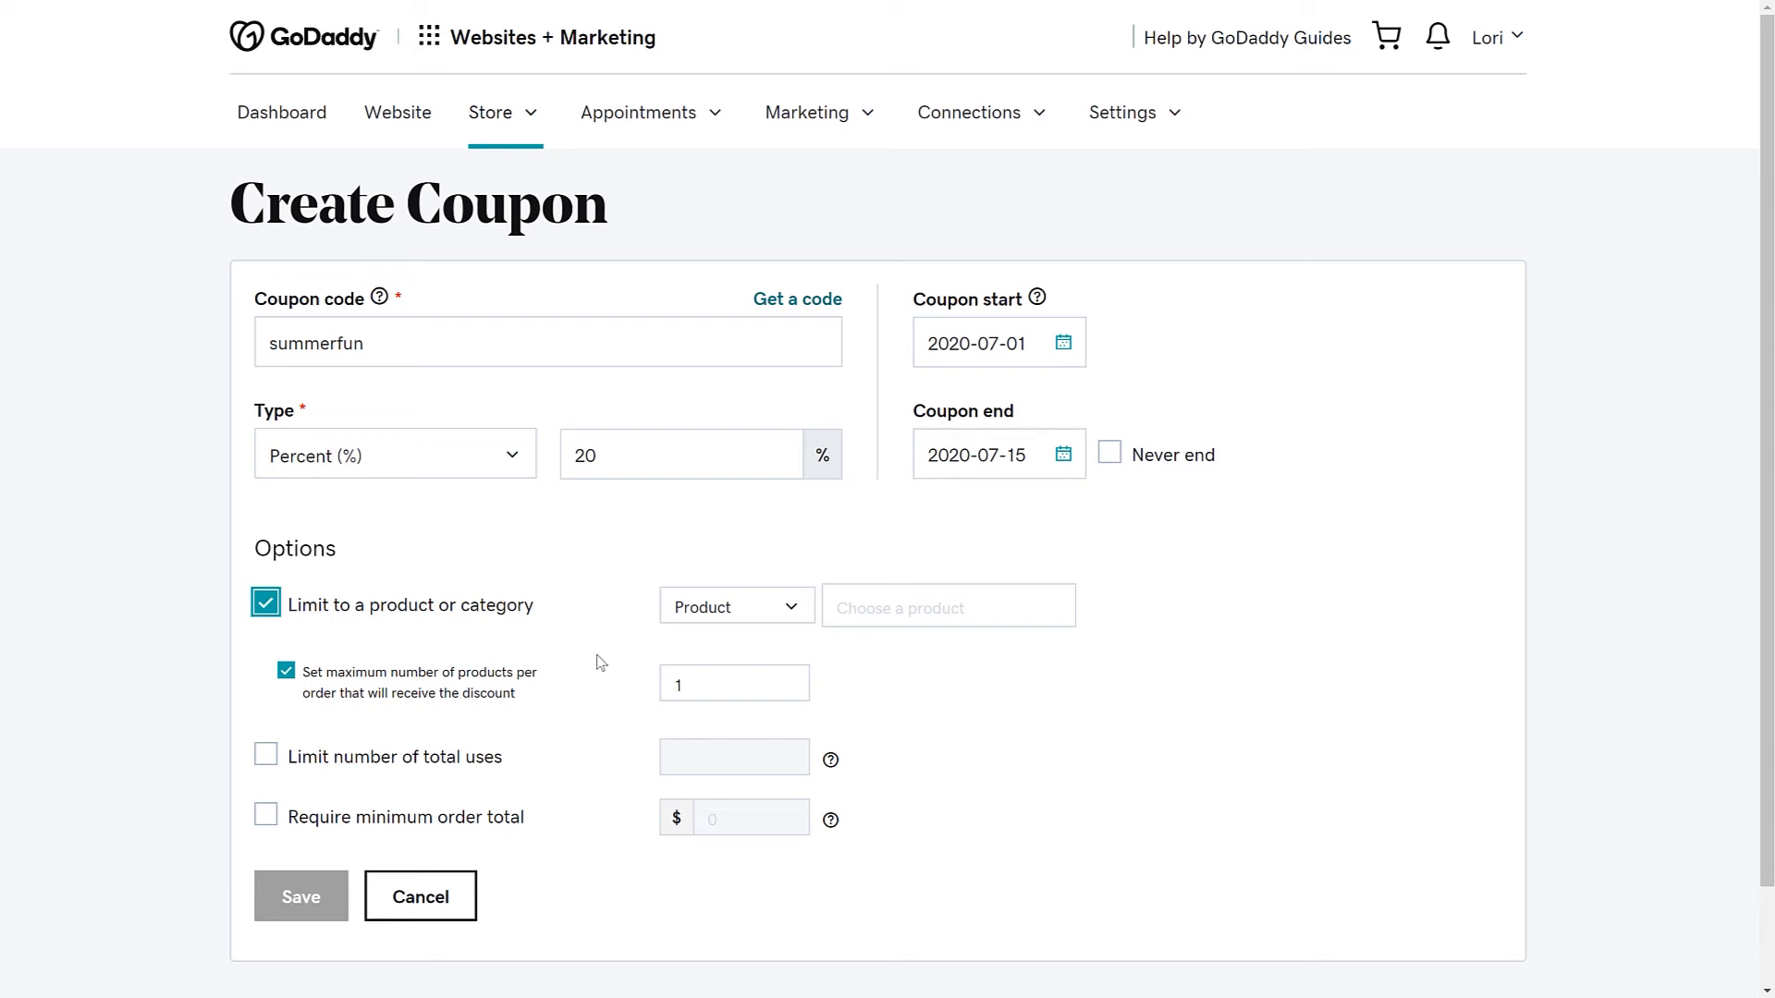
pyautogui.click(266, 603)
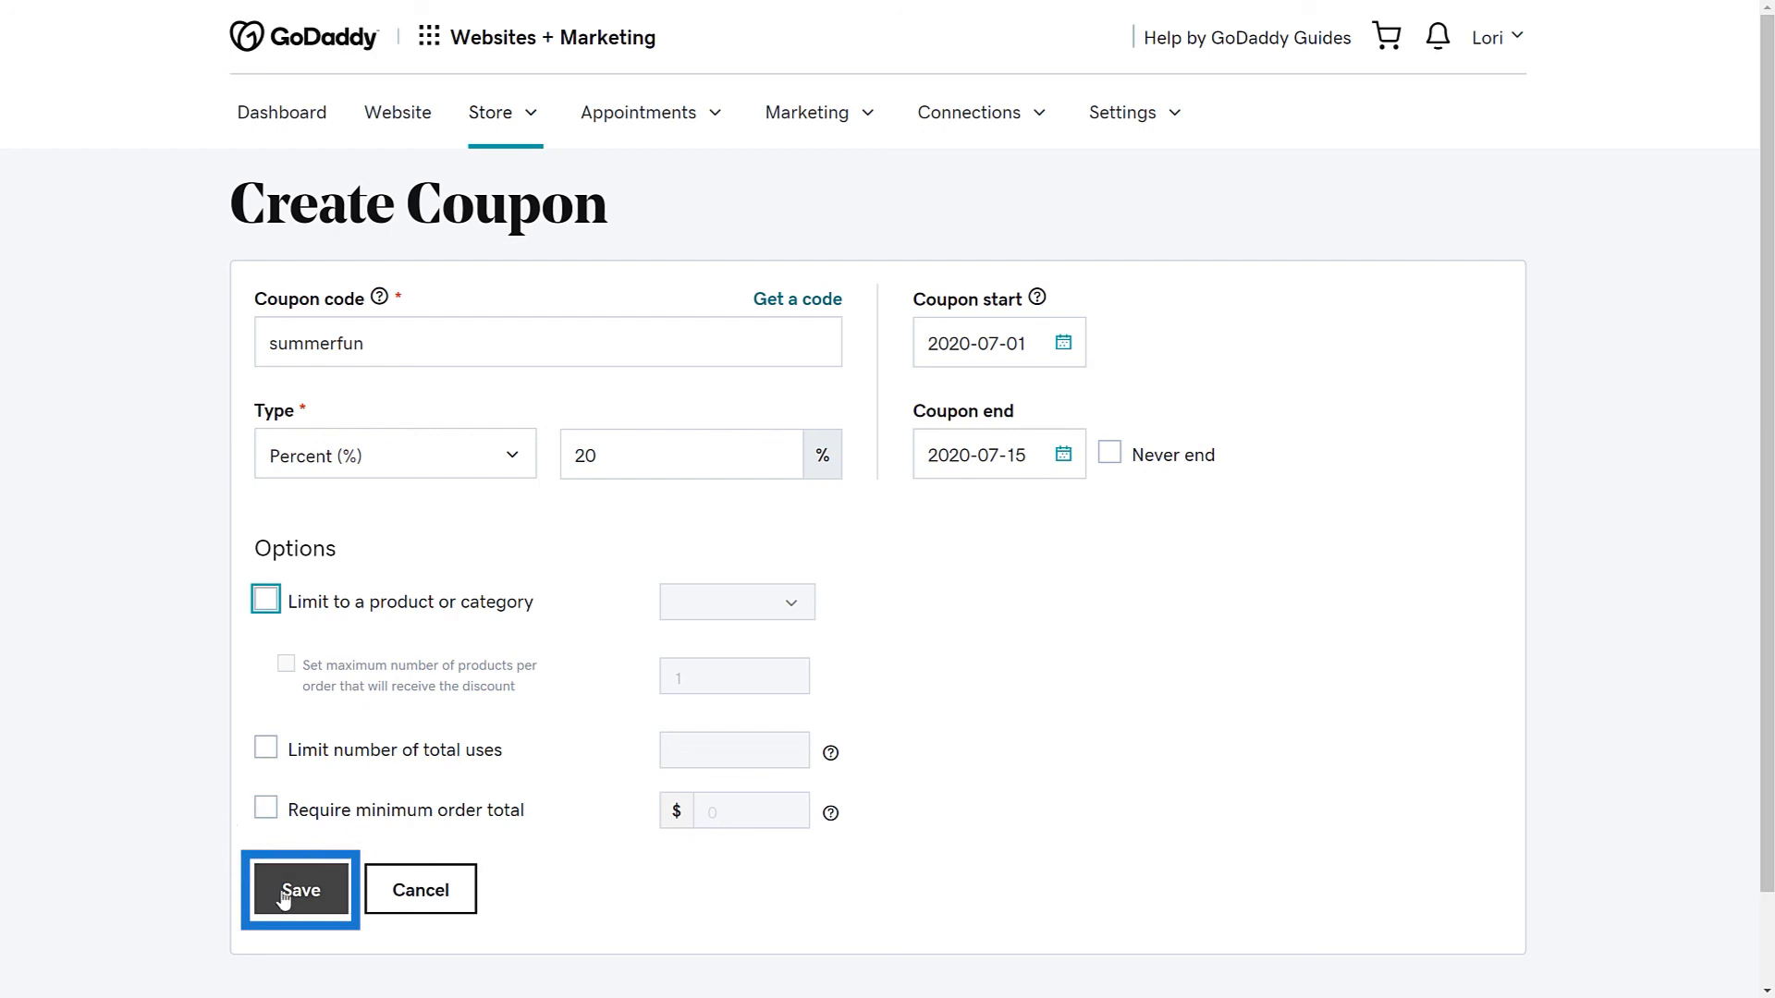
# Save the summerfun coupon so it's listed for all products.
pyautogui.click(299, 889)
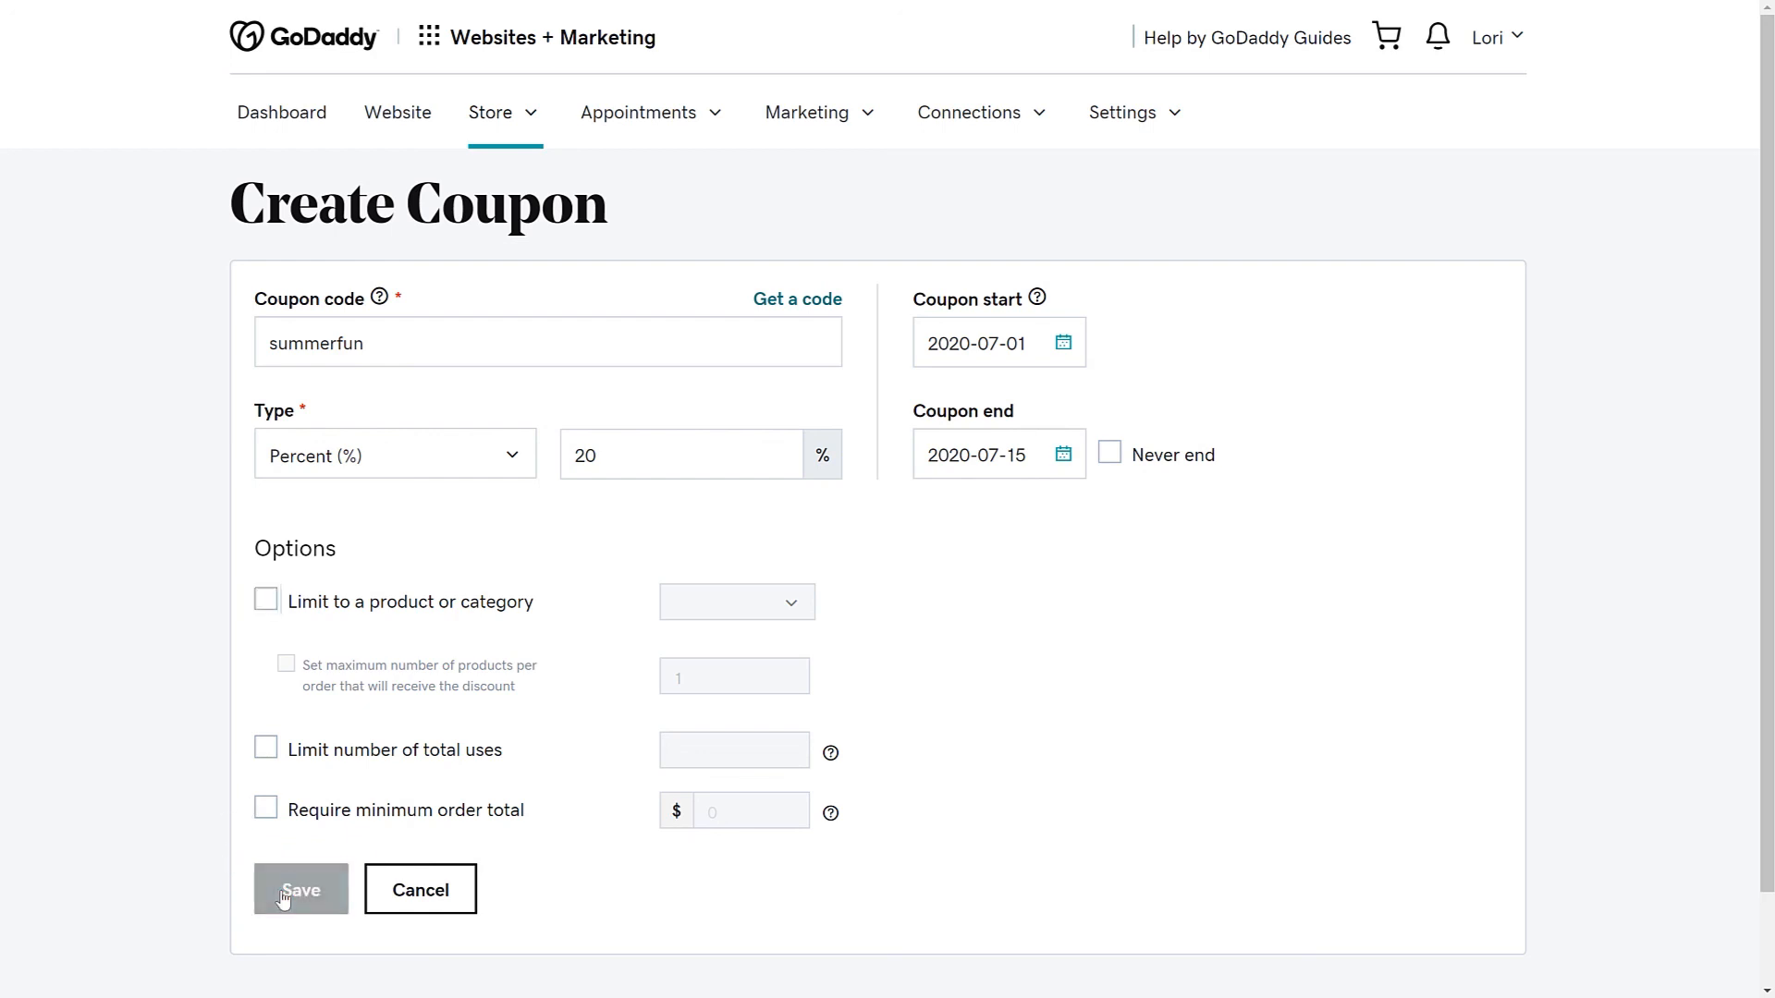
pyautogui.click(299, 888)
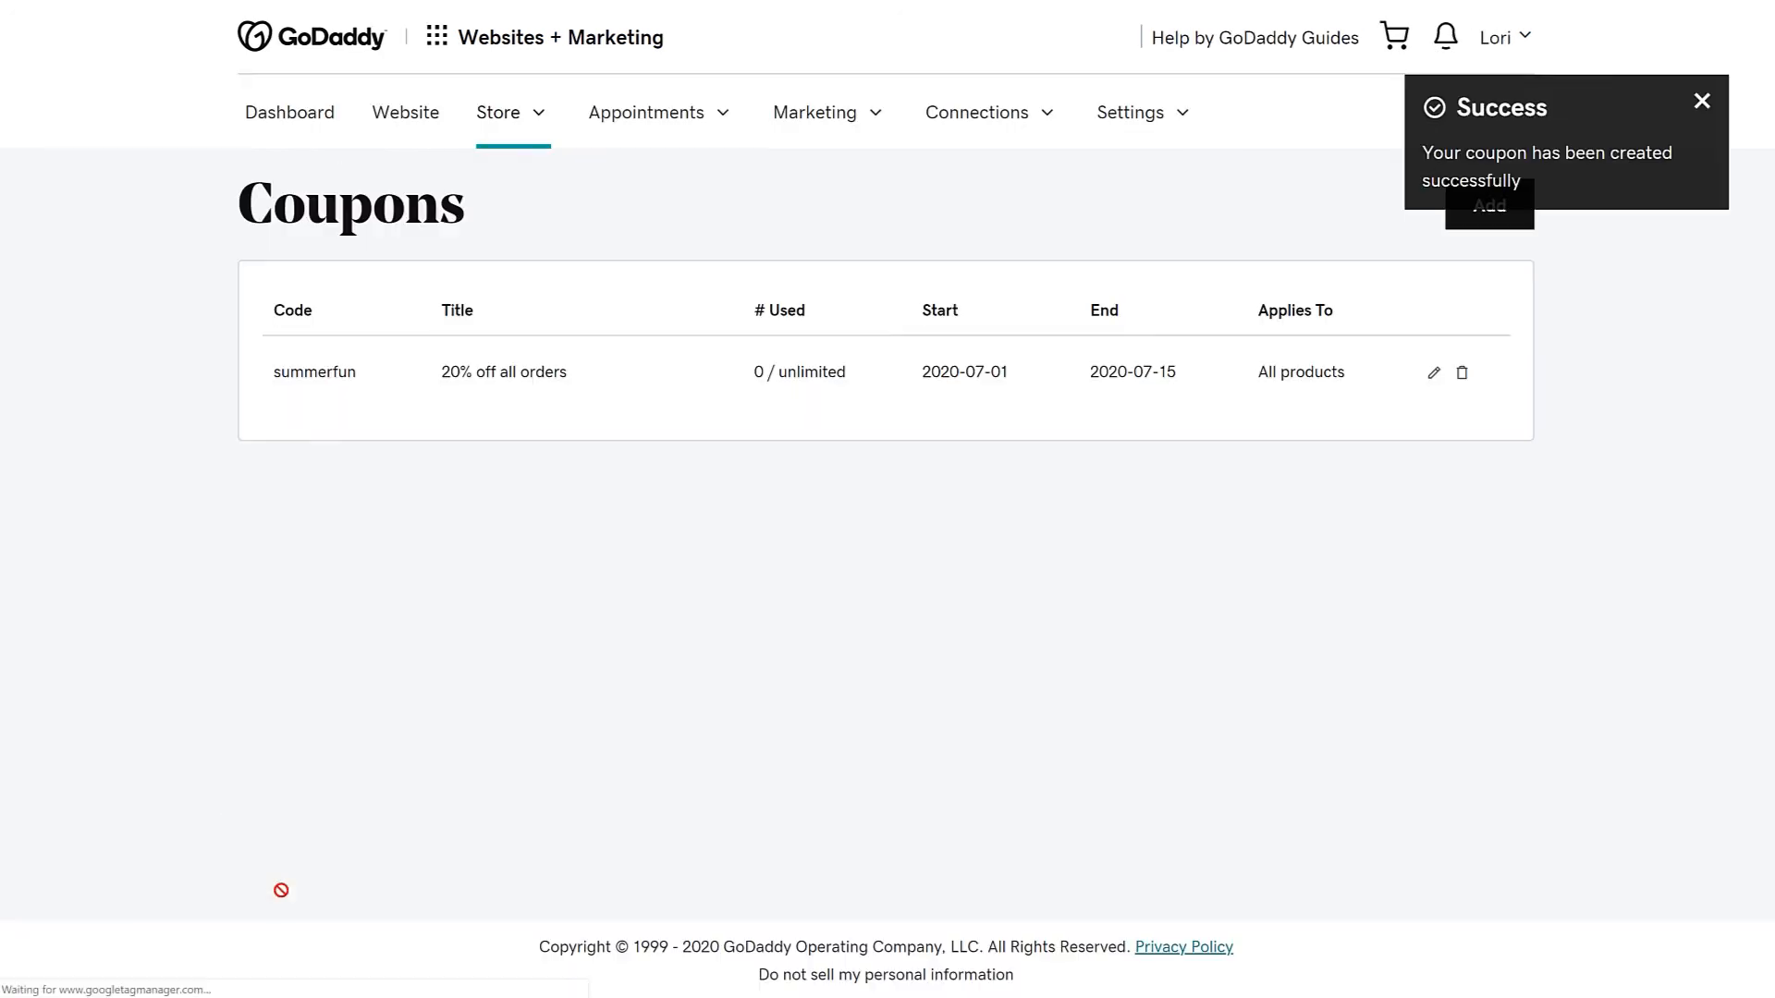